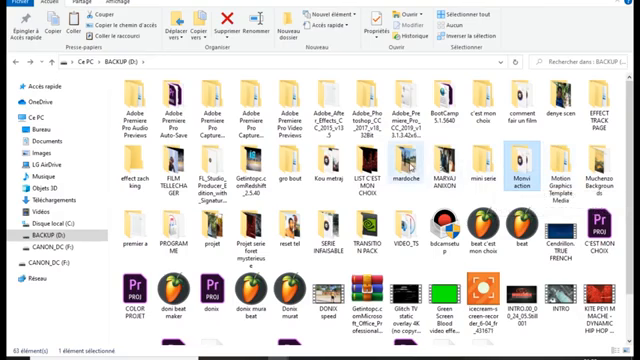
mouse_move(524, 170)
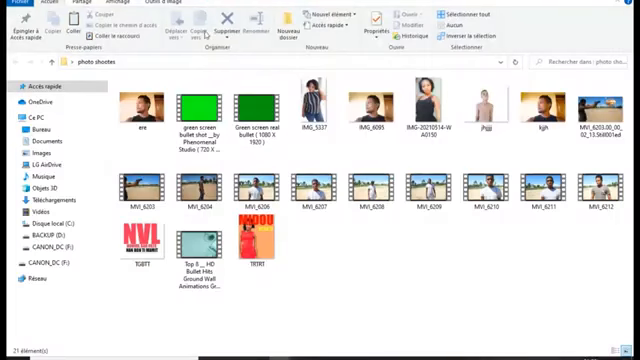
mouse_move(288, 262)
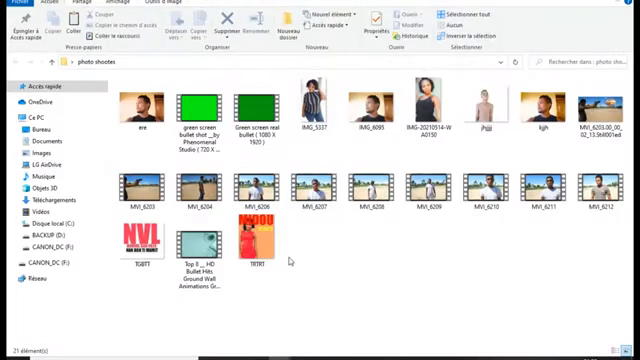
Step: Select the outdoor pistol clip in the photo shooter folder and return to the video editor
left_click(260, 188)
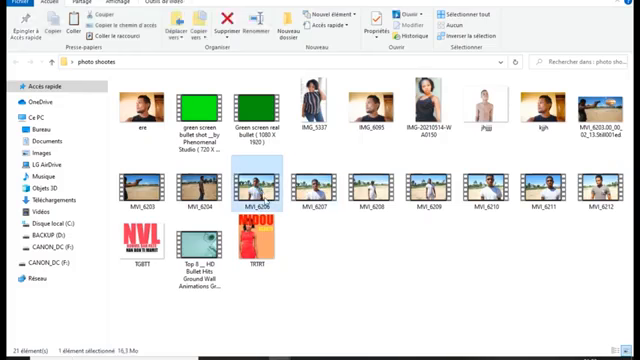
left_click(380, 190)
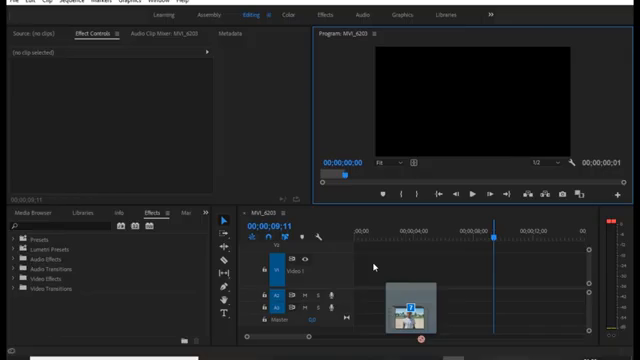
mouse_move(368, 268)
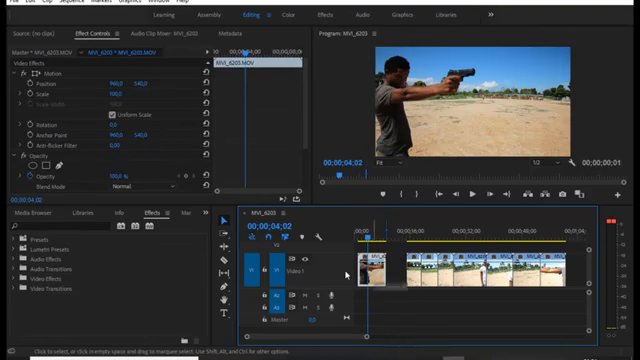
left_click(398, 192)
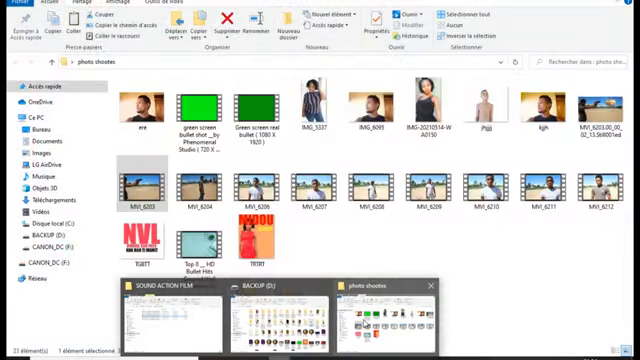
Step: Select and open the green-screen bullet clip from the photo shooter folder
left_click(190, 104)
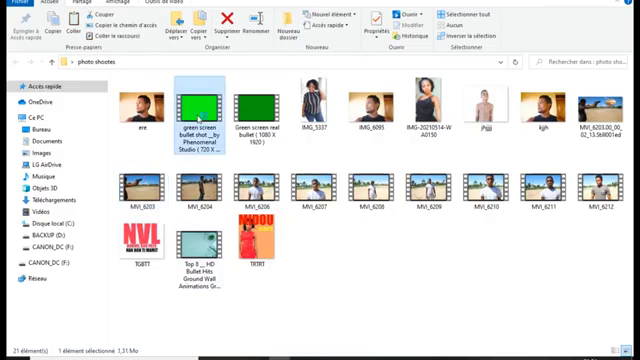
double_click(188, 108)
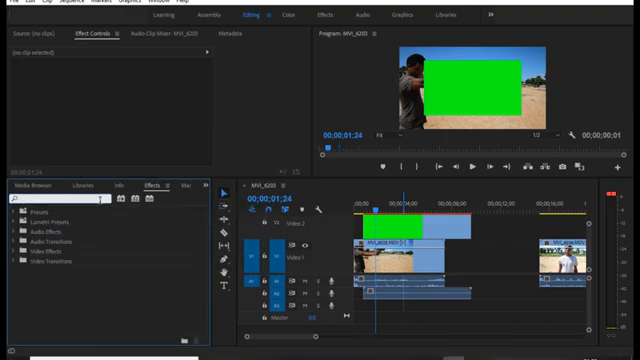
Step: Search the Effects panel for 'key' and choose Ultra Key from the Keying effects
type("key")
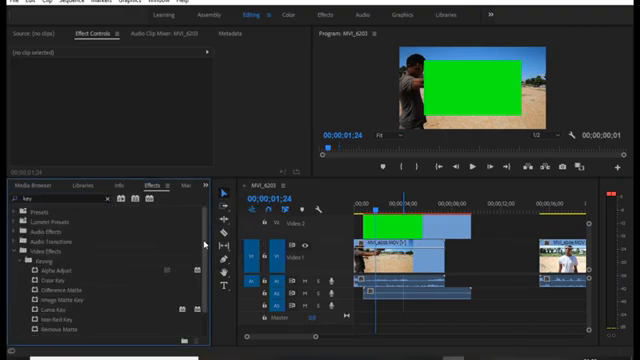
scroll("down", 3)
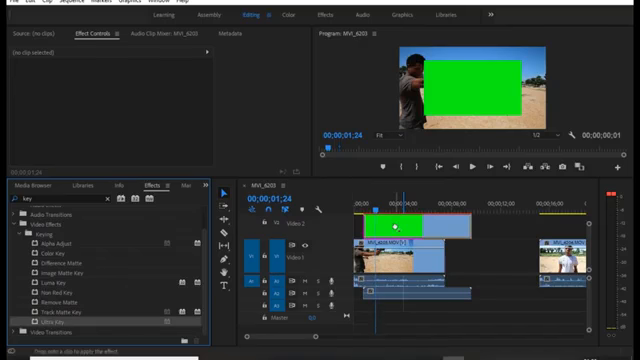
left_click(396, 228)
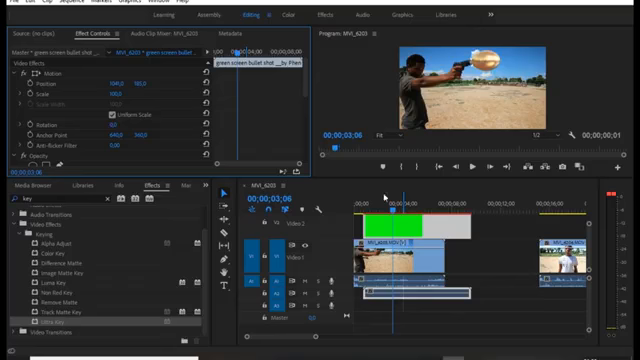
Step: Apply Ultra Key to the green-screen clip on V2 and adjust it in Effect Controls
left_click(384, 204)
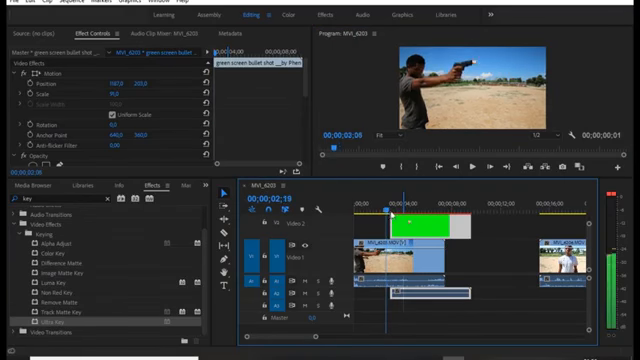
left_click(398, 204)
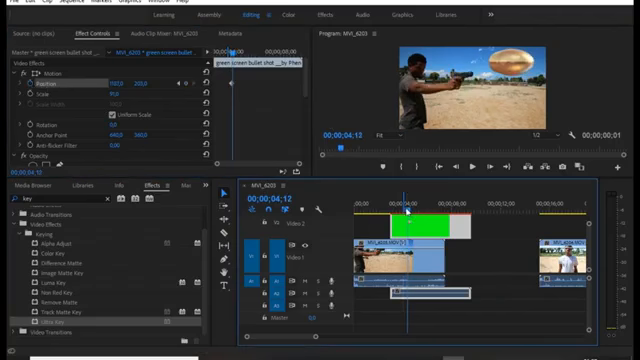
left_click(16, 8)
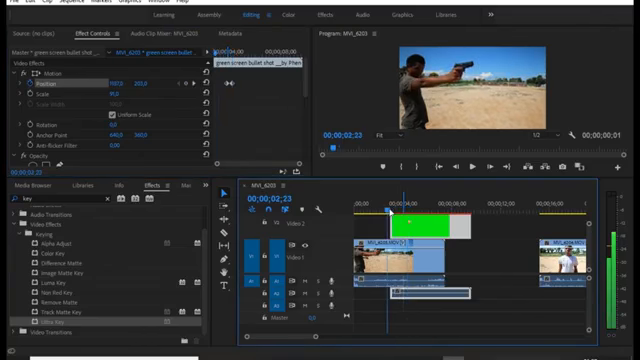
left_click(392, 204)
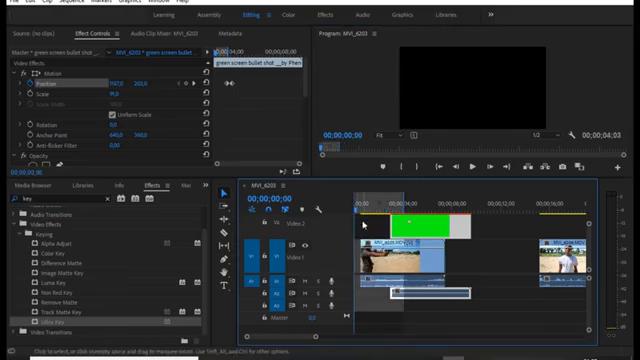
Step: Play the composited sequence back, then bring up File > Export > Media for H.264 output
left_click(360, 202)
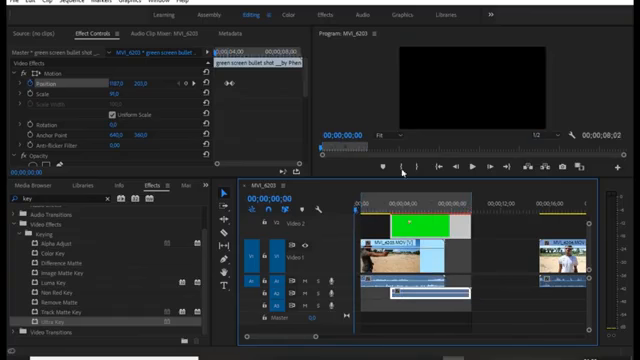
left_click(372, 204)
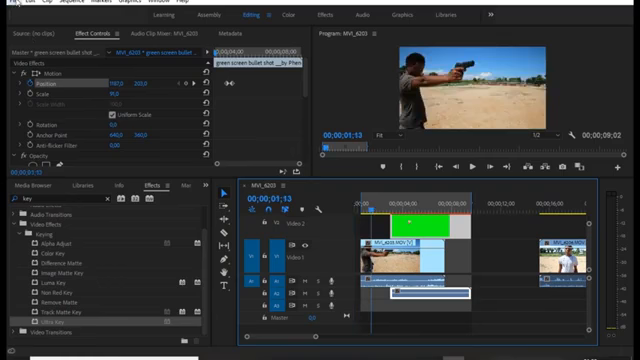
left_click(12, 4)
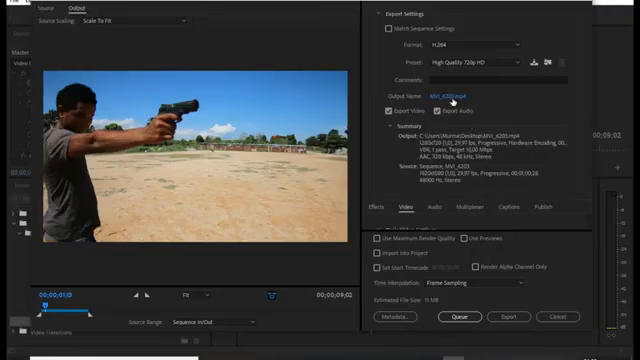
Step: Save the export into the photo shooter folder under Output Name and start the H.264 export
left_click(444, 96)
type("tutoriel")
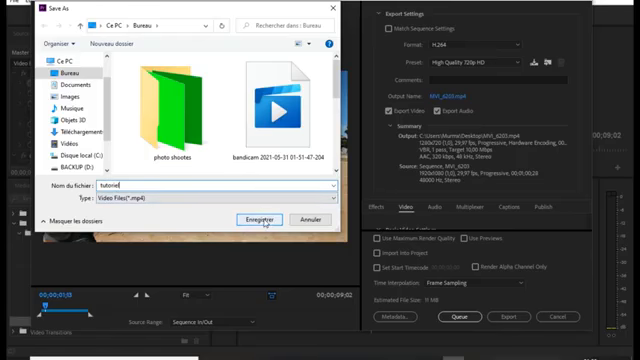
left_click(258, 216)
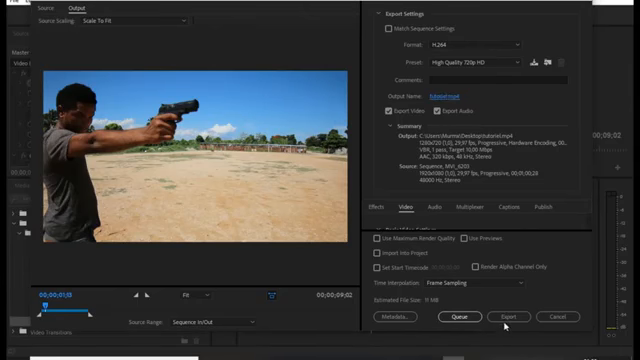
left_click(504, 316)
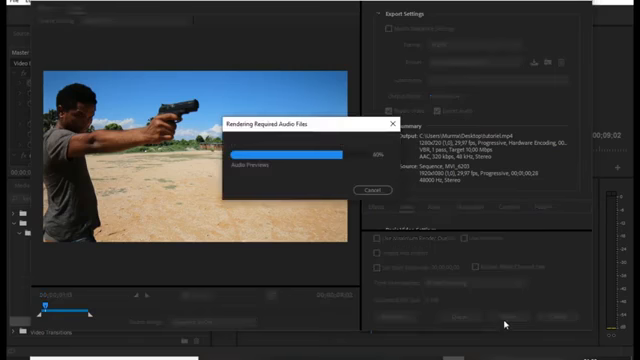